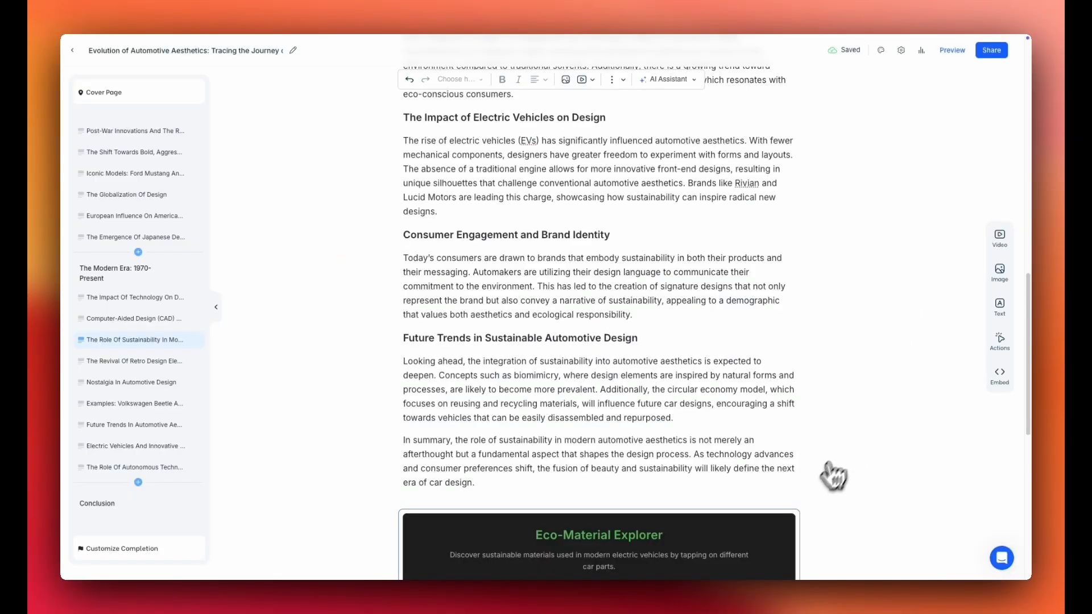
mouse_move(805, 517)
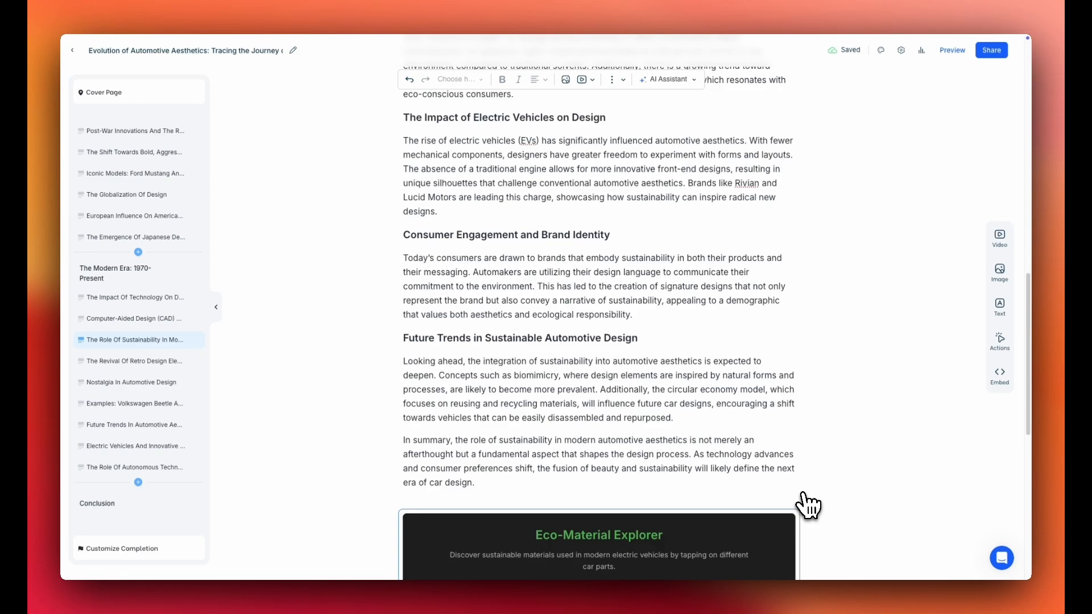
Step: Reveal one car part's material info in the Eco-Material Explorer hotspot image
scroll("down", 3)
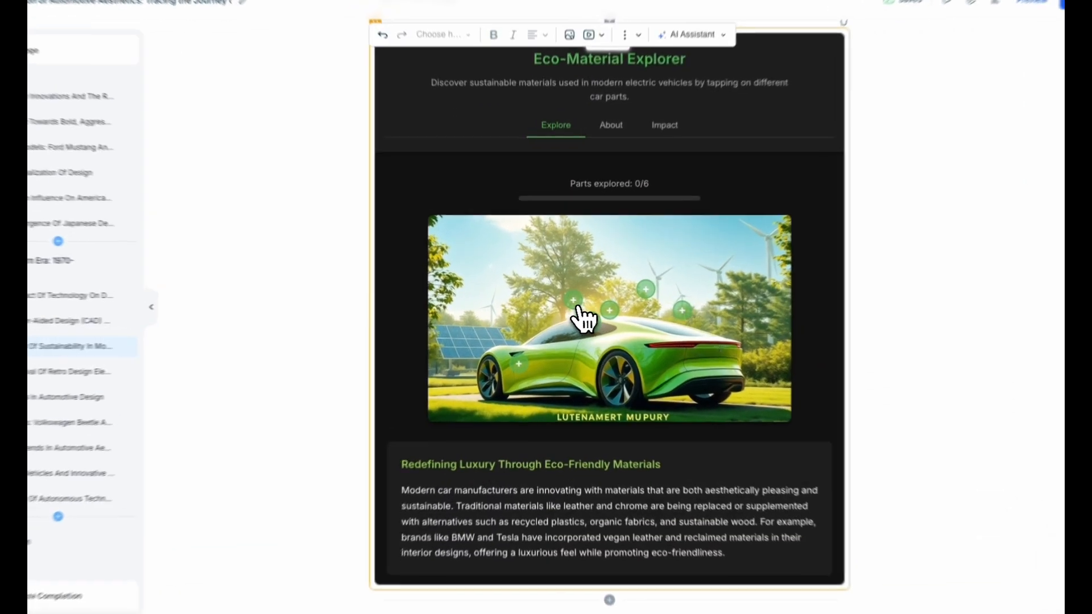
left_click(573, 301)
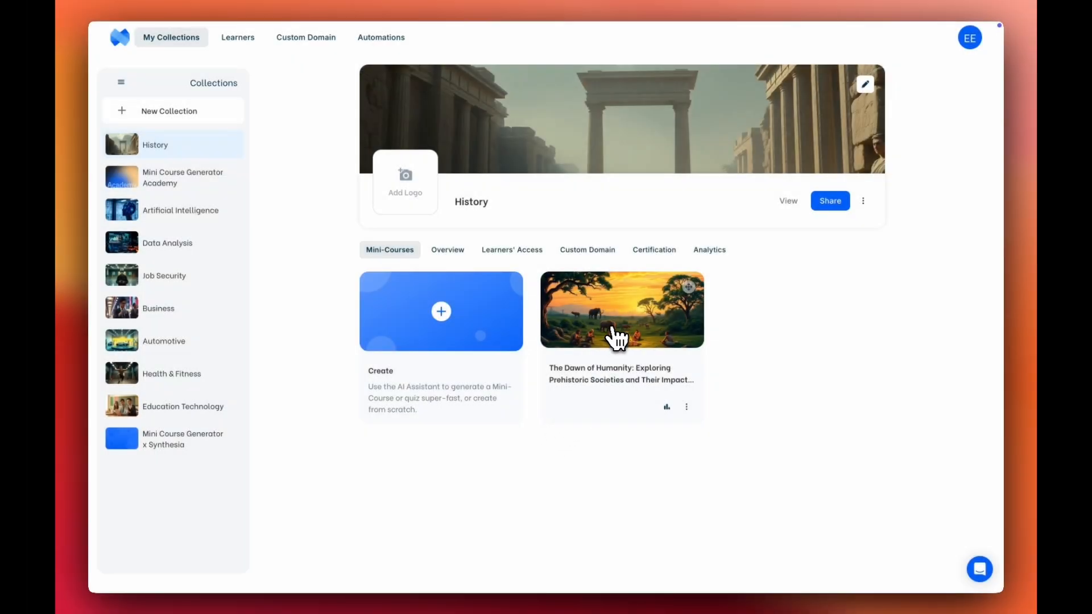
Step: Open The Dawn of Humanity course from the History collection in the editor
left_click(621, 309)
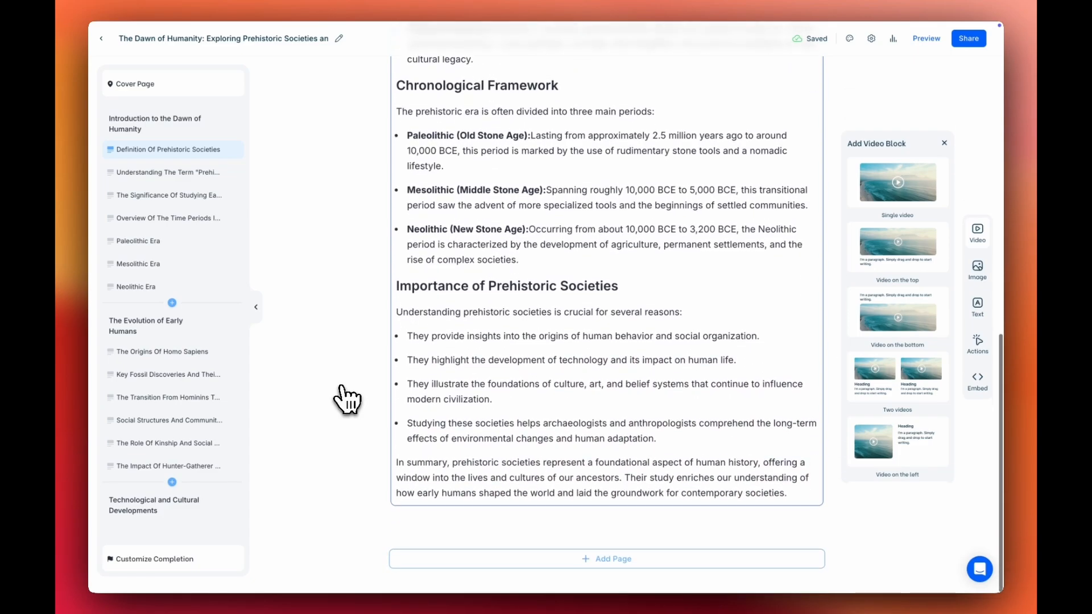
left_click(978, 345)
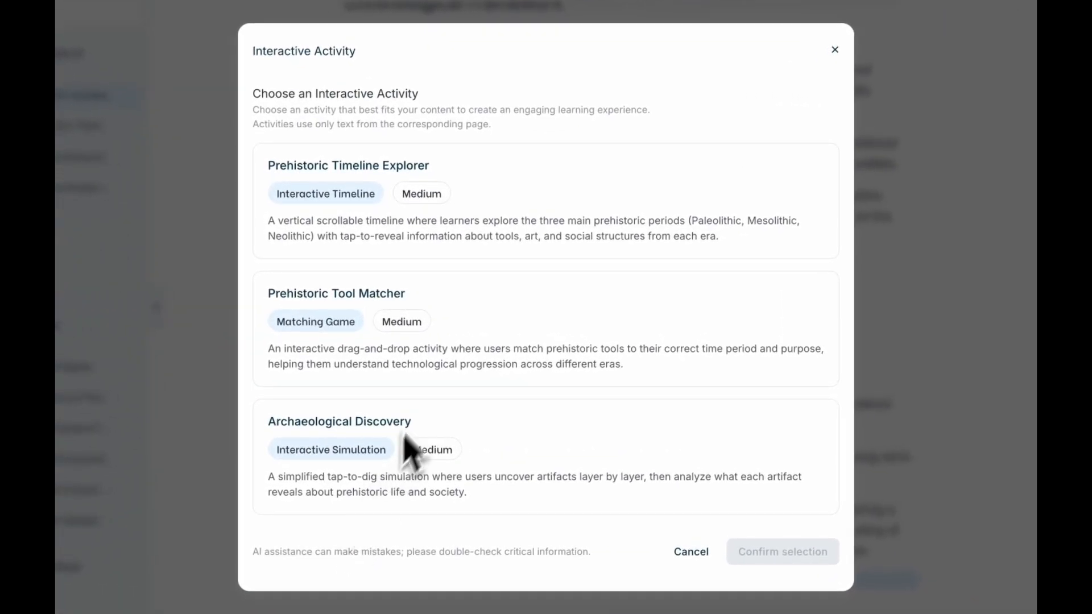
mouse_move(496, 236)
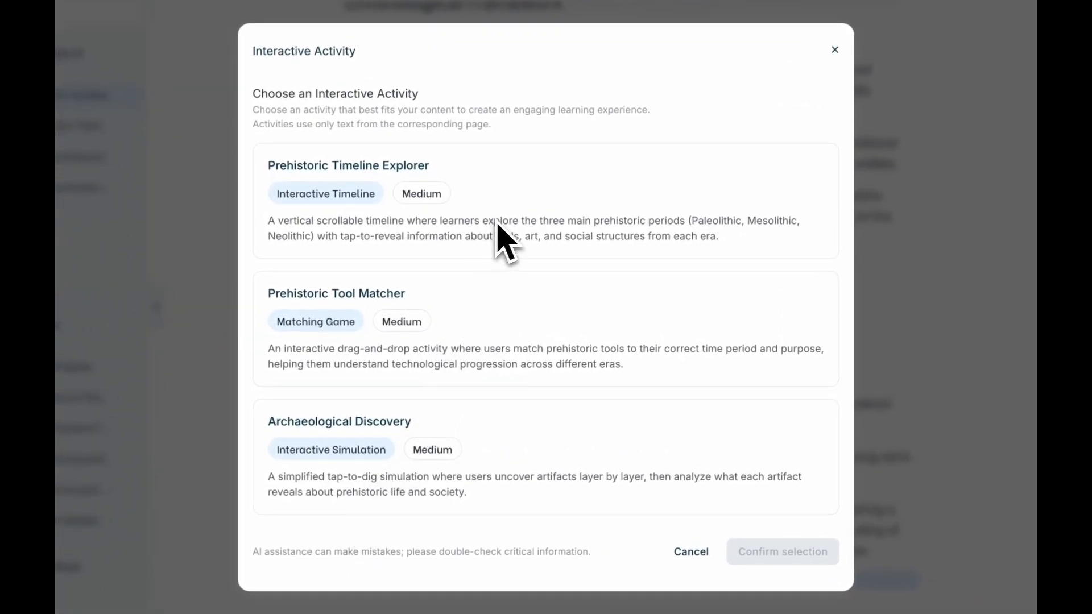
mouse_move(589, 465)
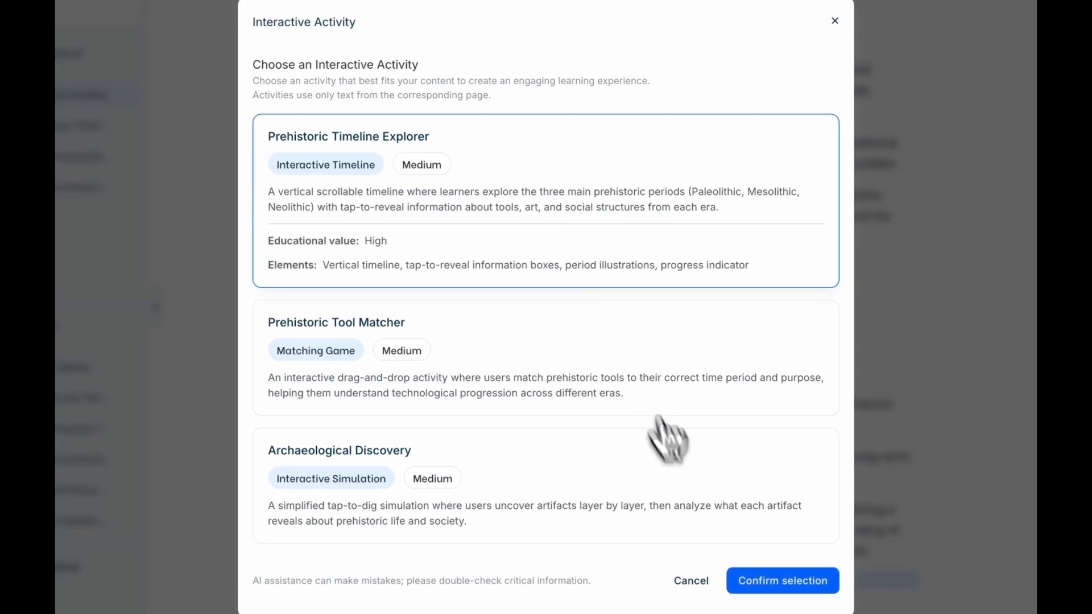
Step: Confirm Prehistoric Timeline Explorer as the page's interactive activity
left_click(782, 581)
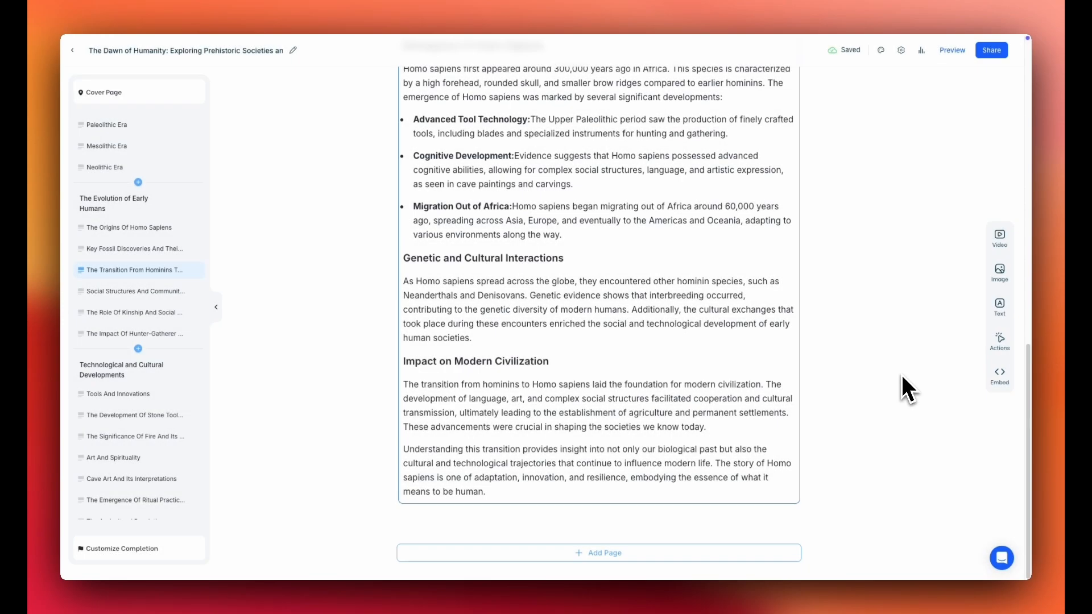
Step: Request AI interactive activity suggestions for the hominins-to-Homo-sapiens page
left_click(999, 341)
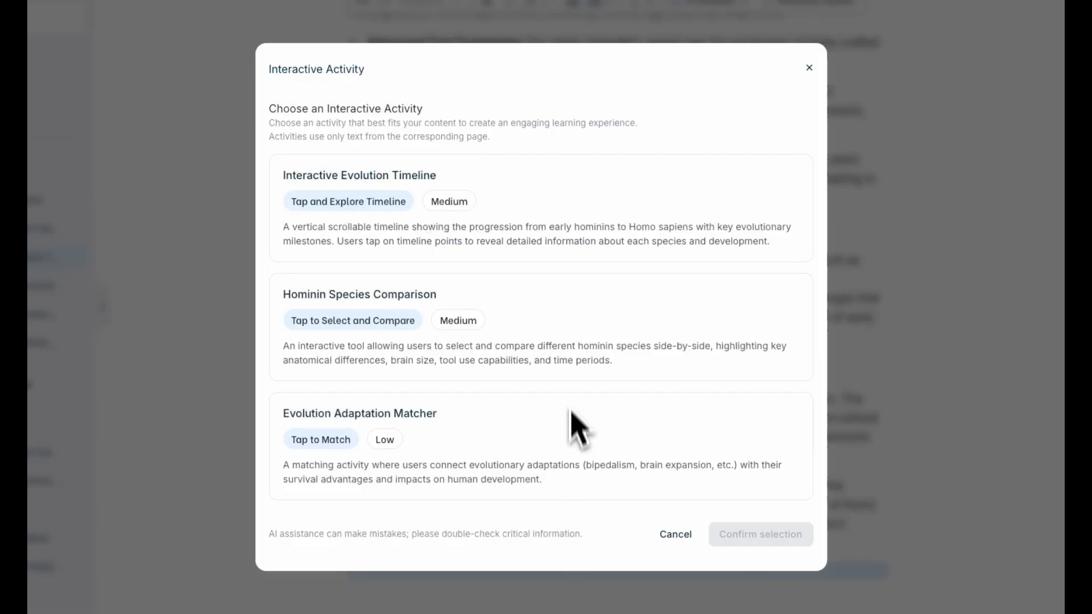
mouse_move(539, 355)
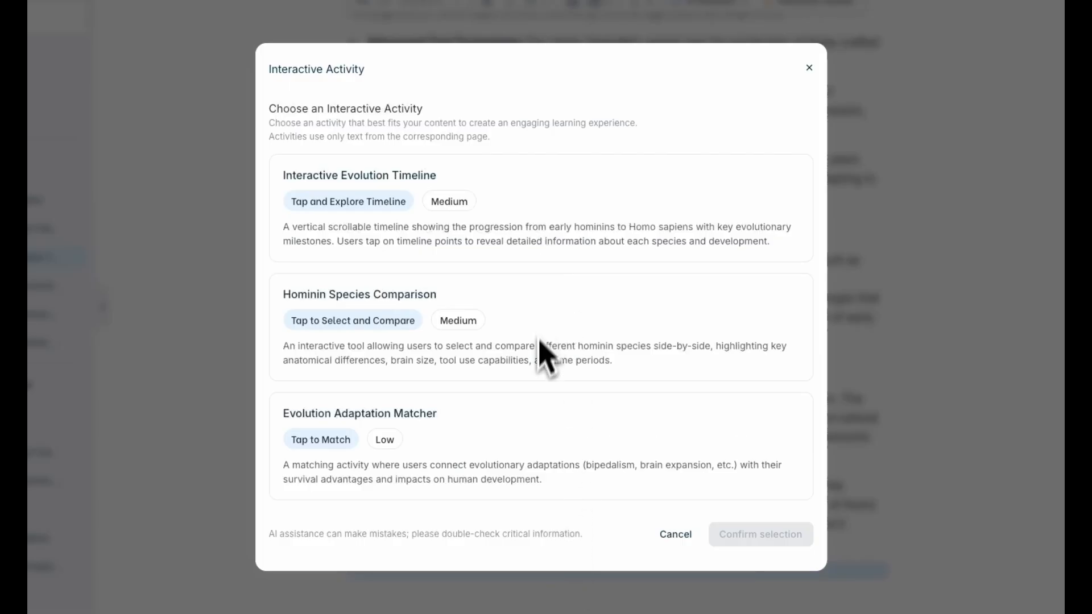
mouse_move(525, 442)
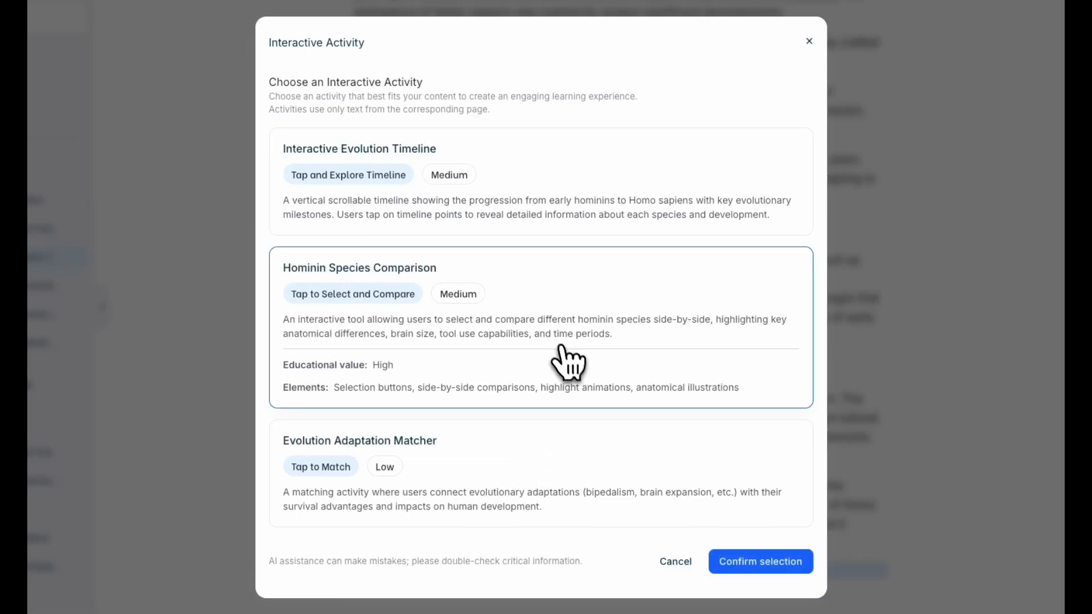
mouse_move(706, 524)
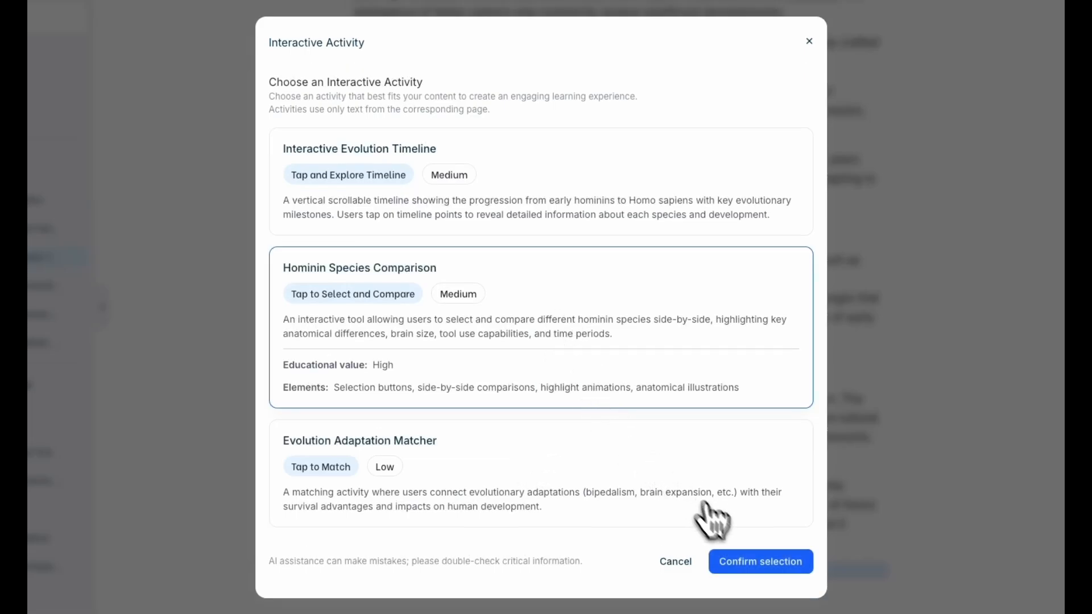
Step: Confirm Hominin Species Comparison as the activity for the hominin transition page
left_click(761, 562)
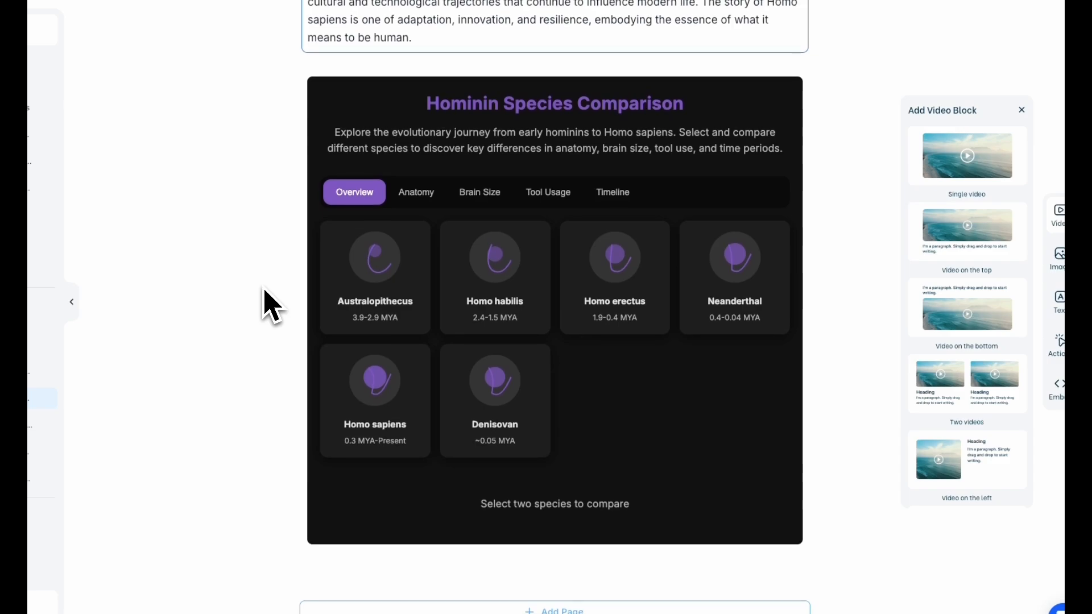
Step: View Anatomy and Brain Size, then compare Australopithecus with Homo habilis in the Overview
left_click(417, 193)
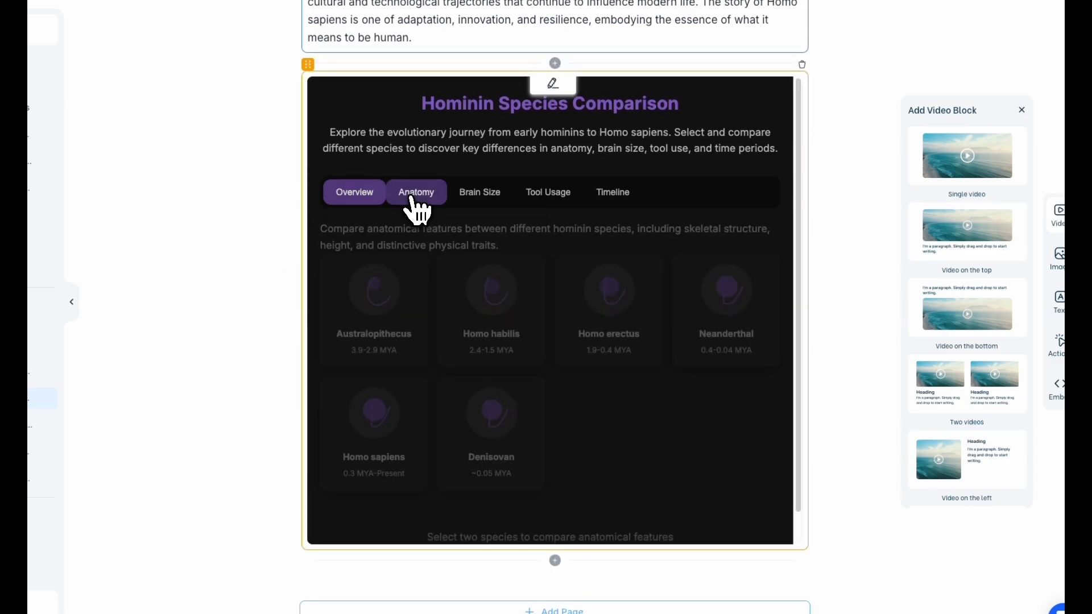
left_click(479, 192)
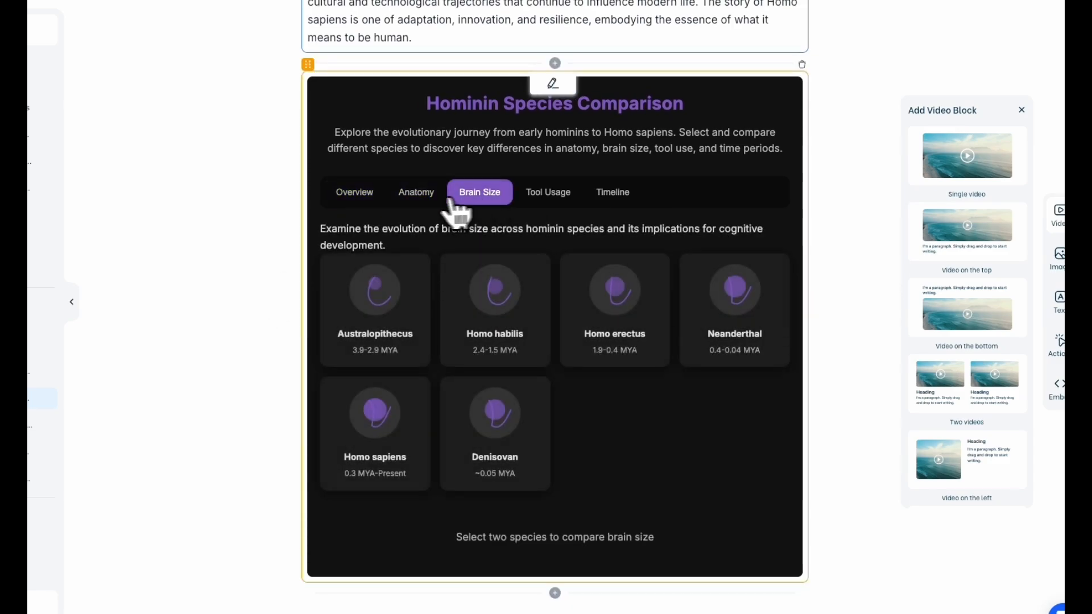
left_click(354, 191)
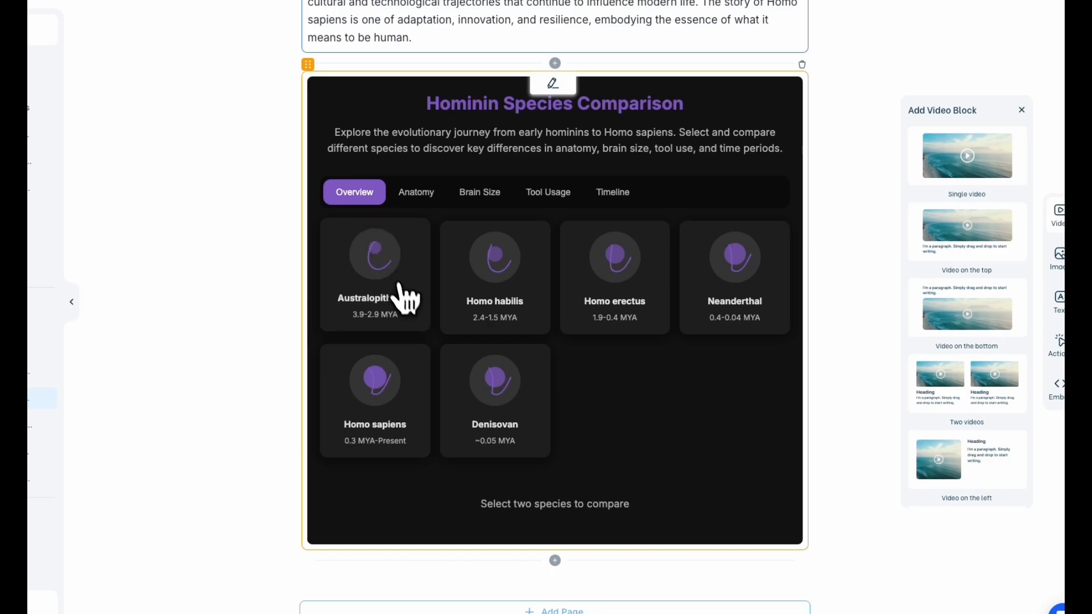
left_click(491, 275)
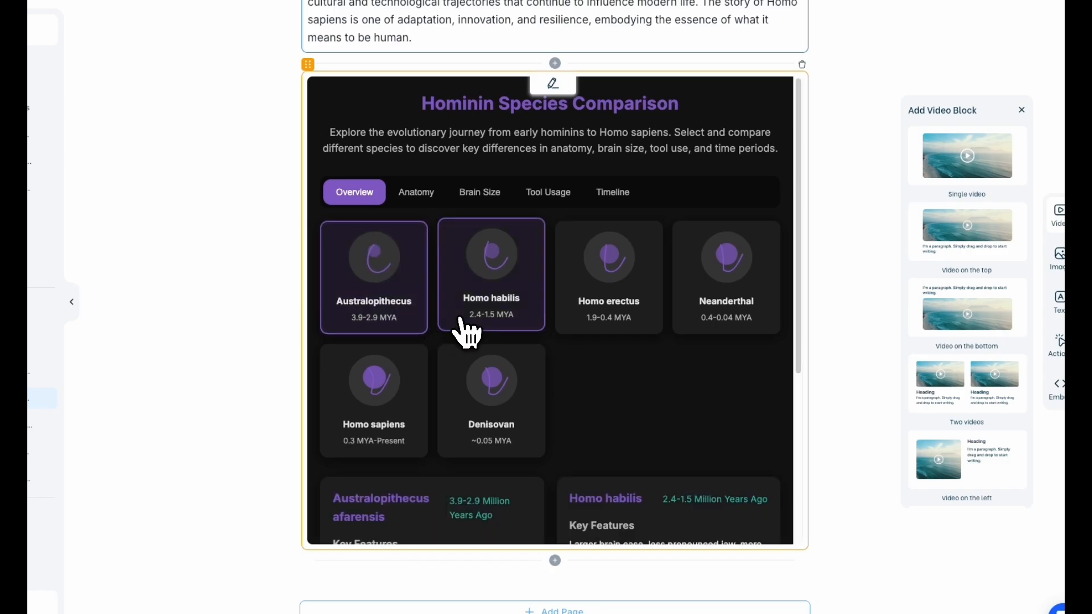
scroll("down", 3)
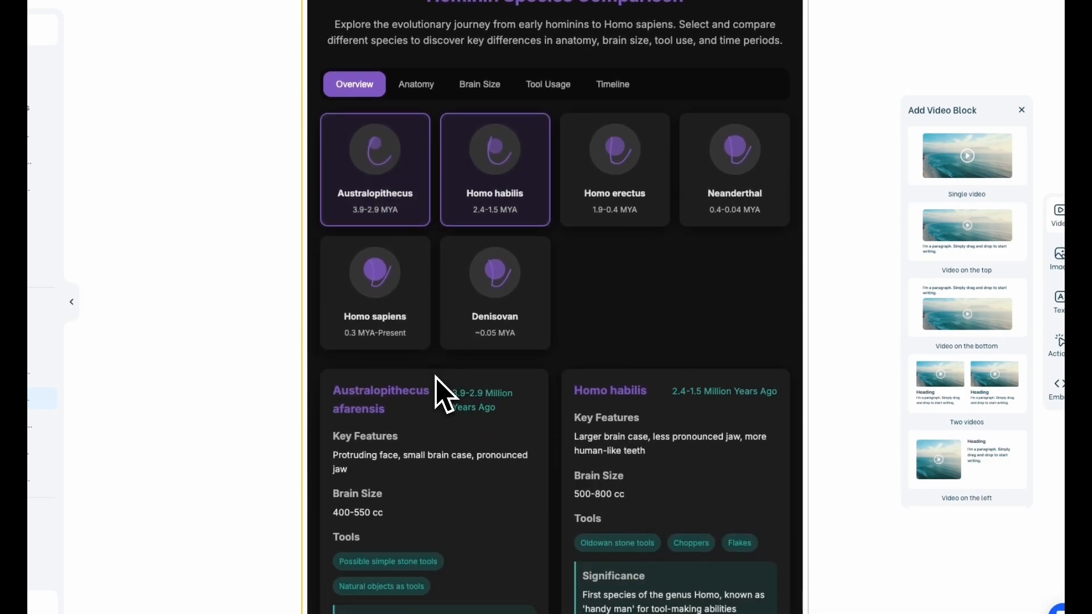
scroll("down", 3)
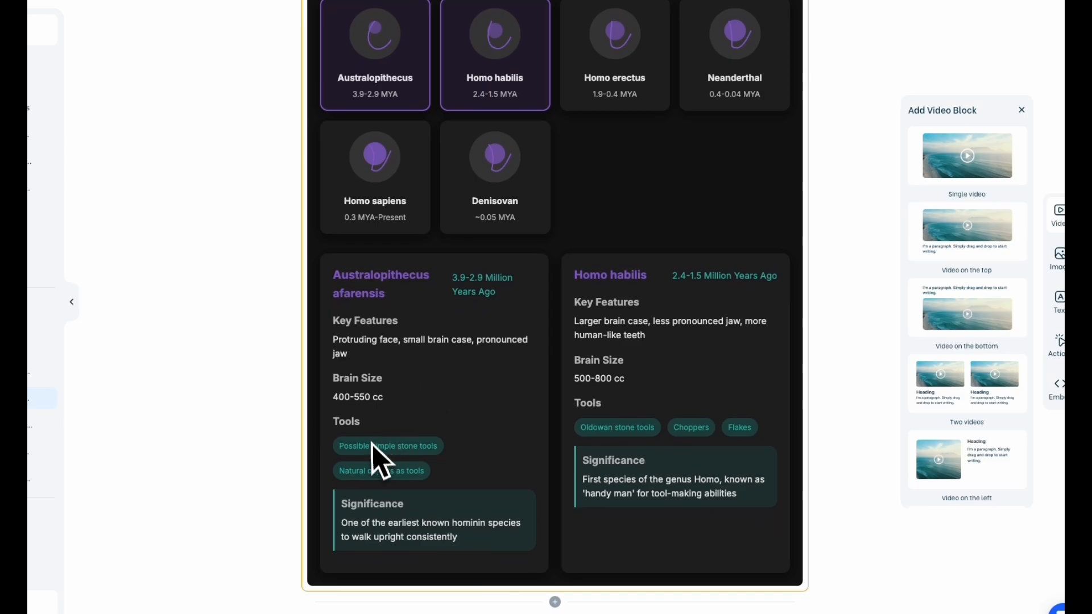